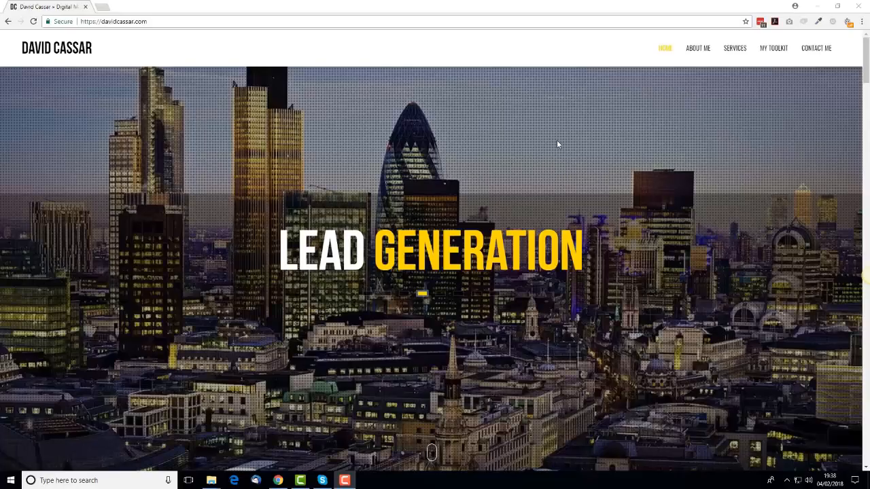
{"action": "mouse_move", "coordinate": [658, 103]}
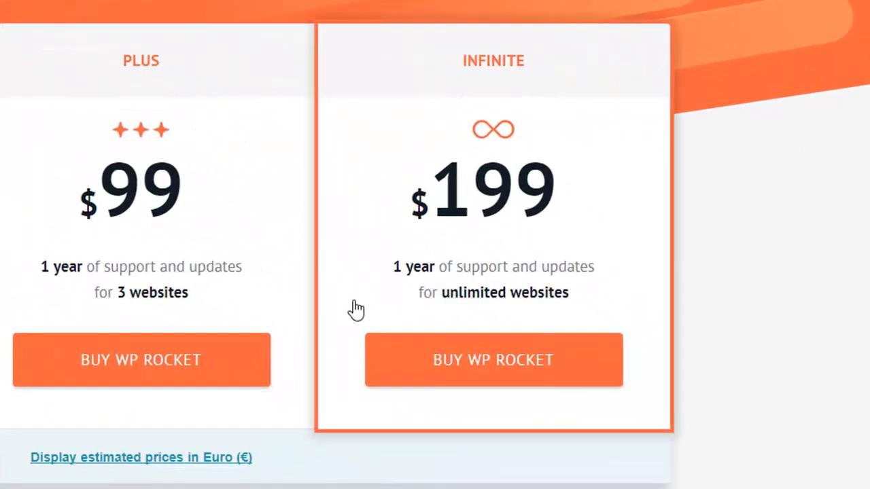
{"action": "mouse_move", "coordinate": [655, 376]}
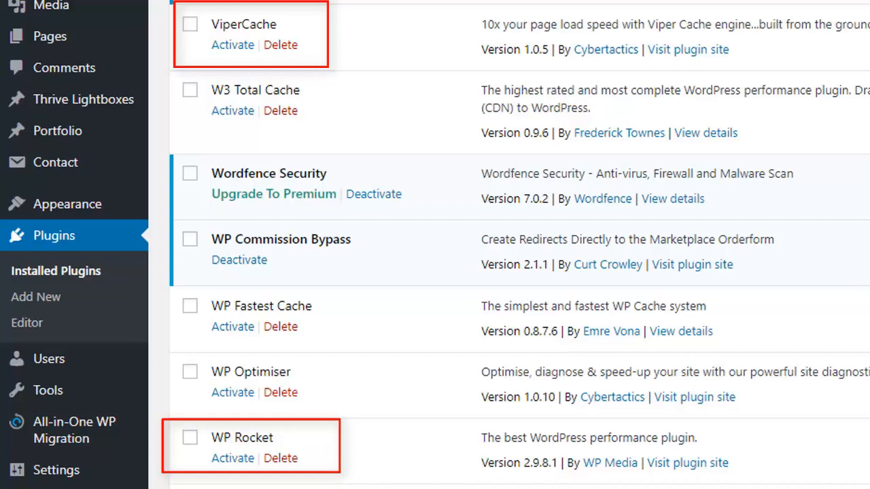
Step: Set the Pingdom test of davidcassar.com to run from San Jose, California, USA
{"action": "left_click", "coordinate": [215, 3]}
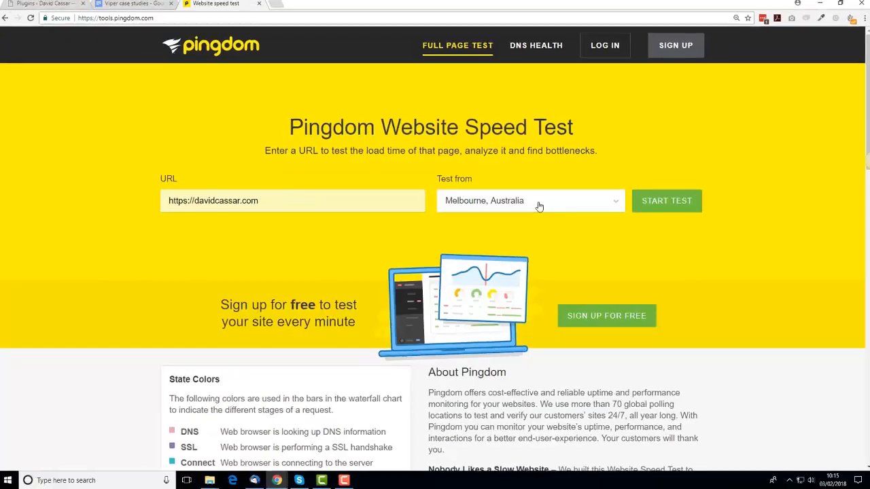
{"action": "left_click", "coordinate": [537, 201]}
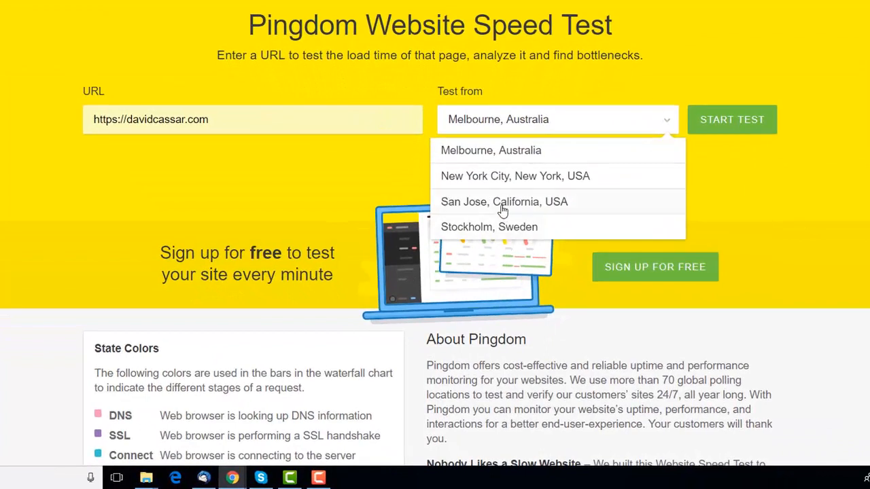
{"action": "left_click", "coordinate": [505, 201]}
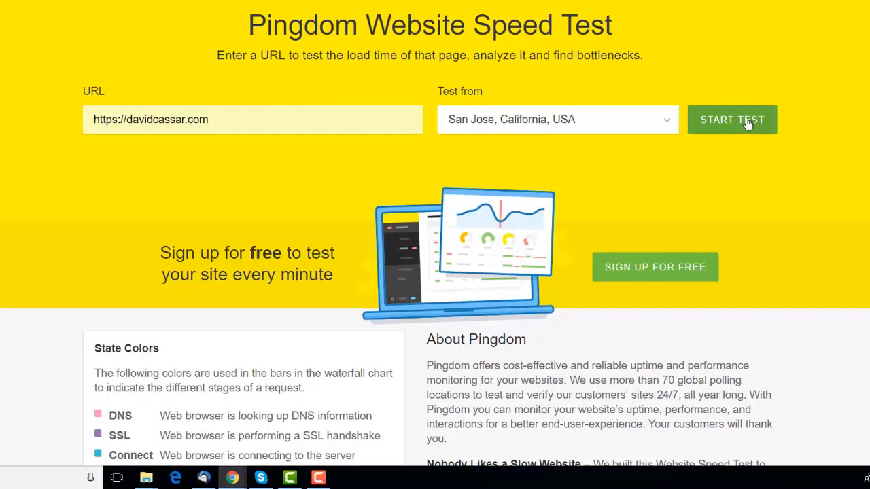
Step: Run the baseline speed test, reading an 8.41 s load time so far
{"action": "left_click", "coordinate": [731, 120]}
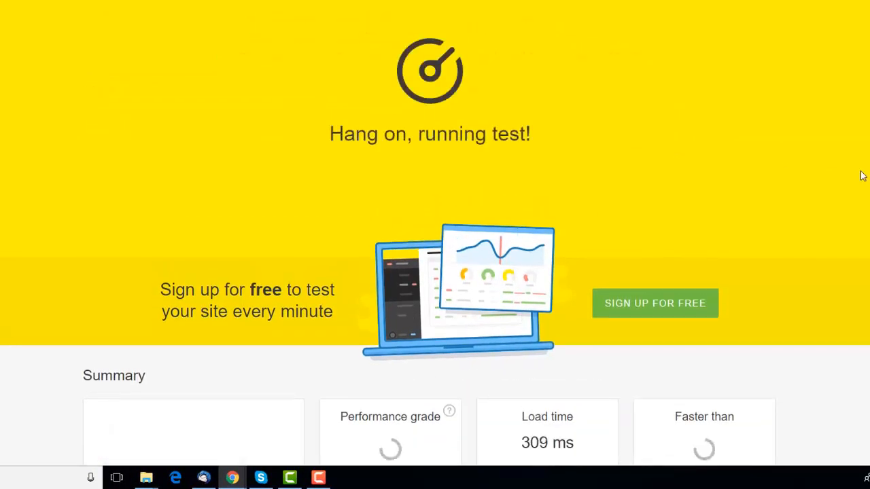
{"action": "mouse_move", "coordinate": [827, 164]}
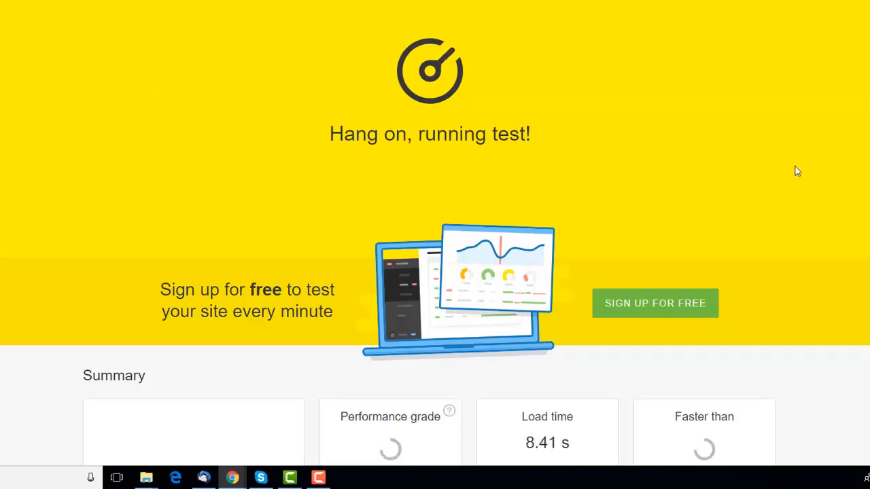
{"action": "scroll", "scroll_direction": "down", "scroll_amount": 3}
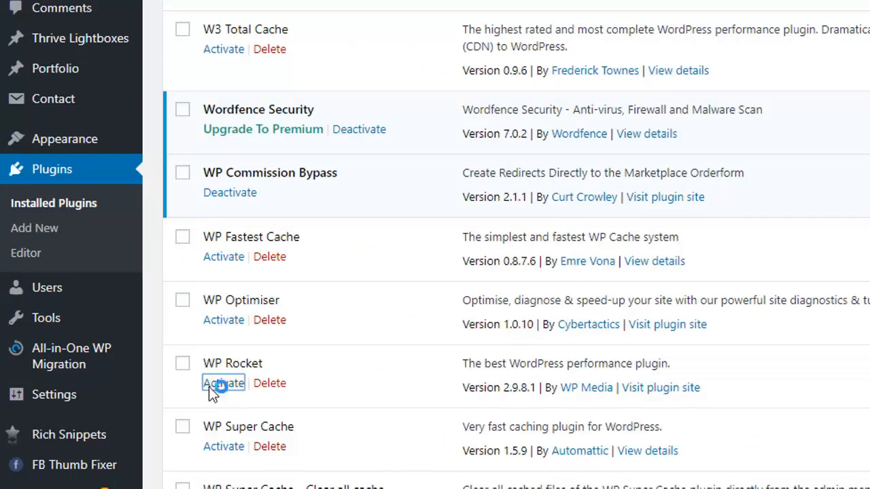
Step: Activate WP Rocket and update it to version 2.11.5
{"action": "left_click", "coordinate": [222, 384]}
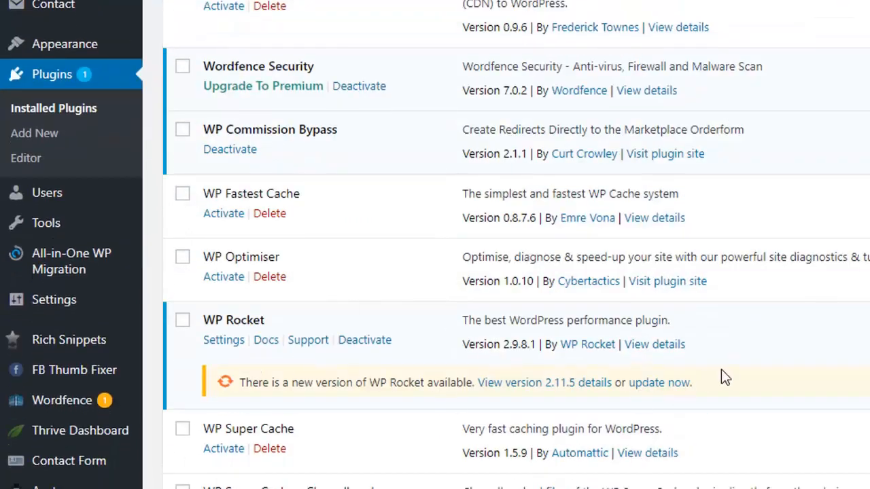
{"action": "left_click", "coordinate": [658, 383]}
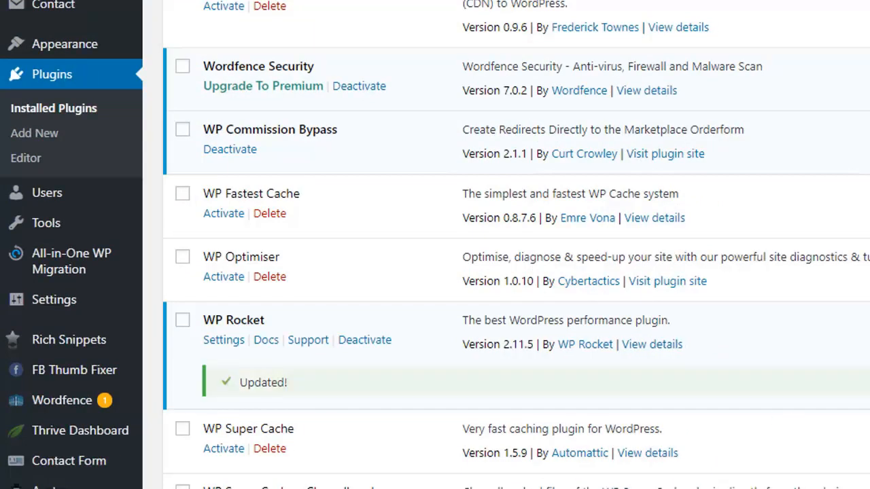
{"action": "mouse_move", "coordinate": [686, 379]}
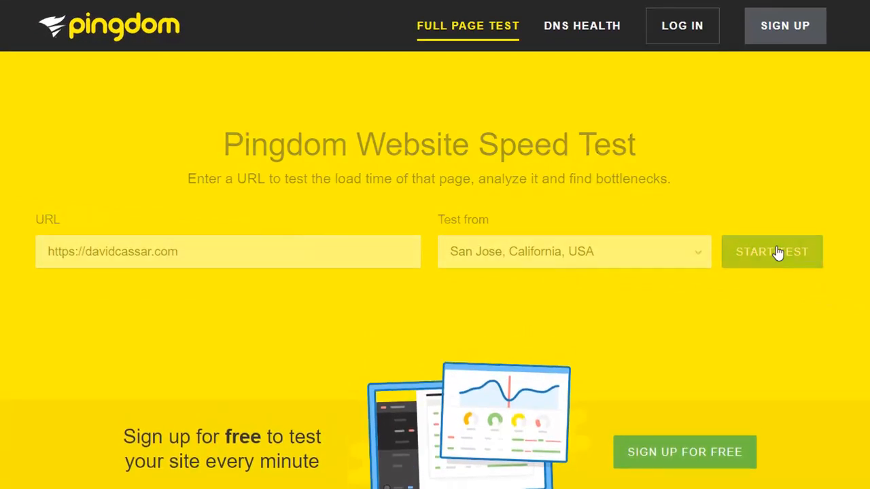
Step: Rerun the test with WP Rocket: grade B 83, 2.85 s, 1.5 MB, 97 requests
{"action": "left_click", "coordinate": [772, 252]}
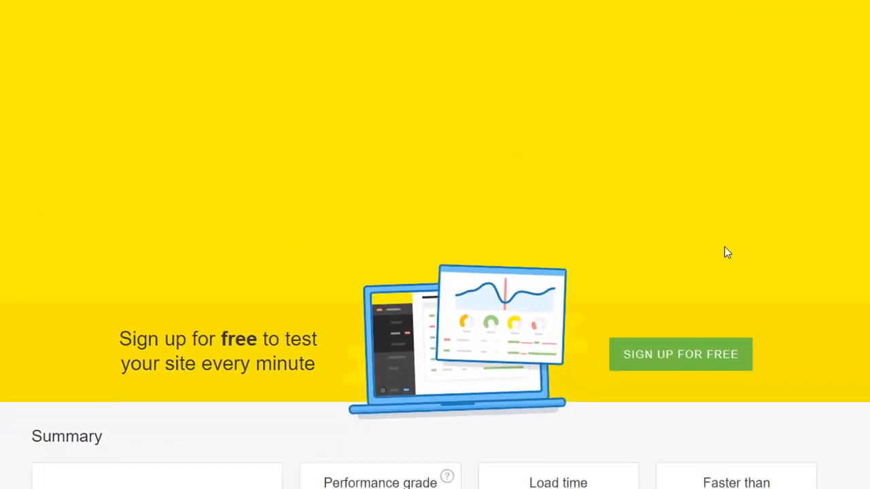
{"action": "scroll", "scroll_direction": "down", "scroll_amount": 3}
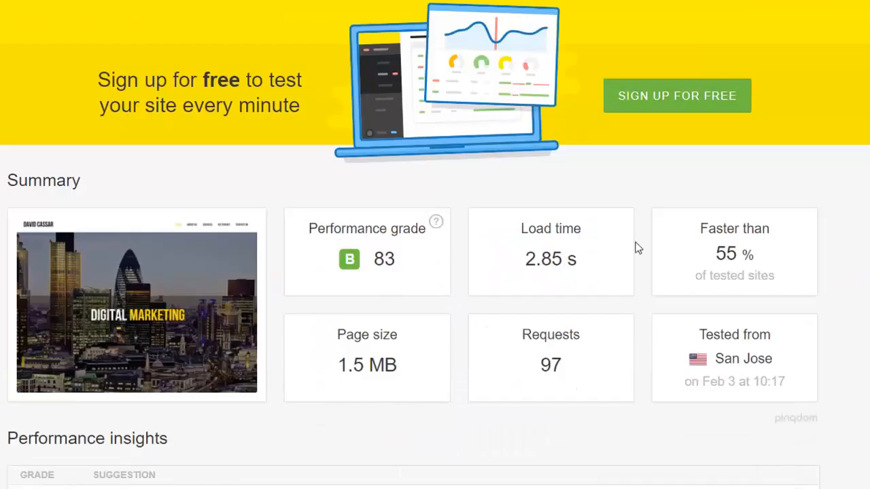
{"action": "mouse_move", "coordinate": [658, 330]}
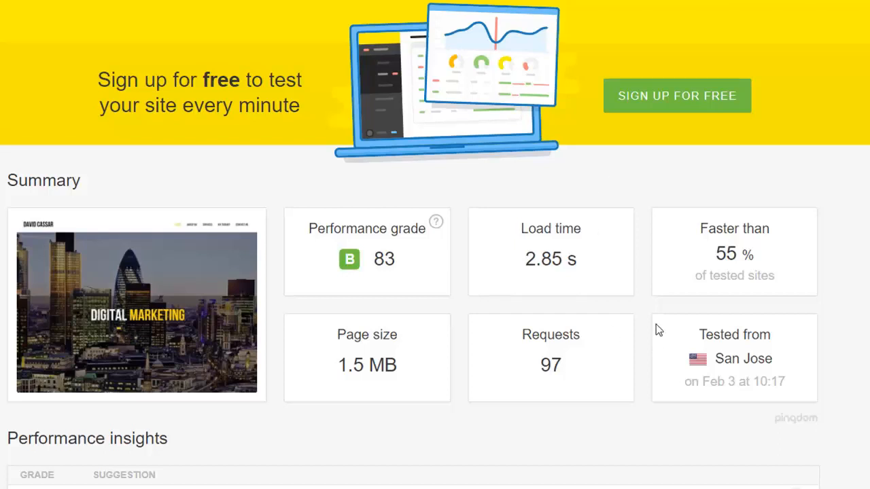
{"action": "mouse_move", "coordinate": [473, 174]}
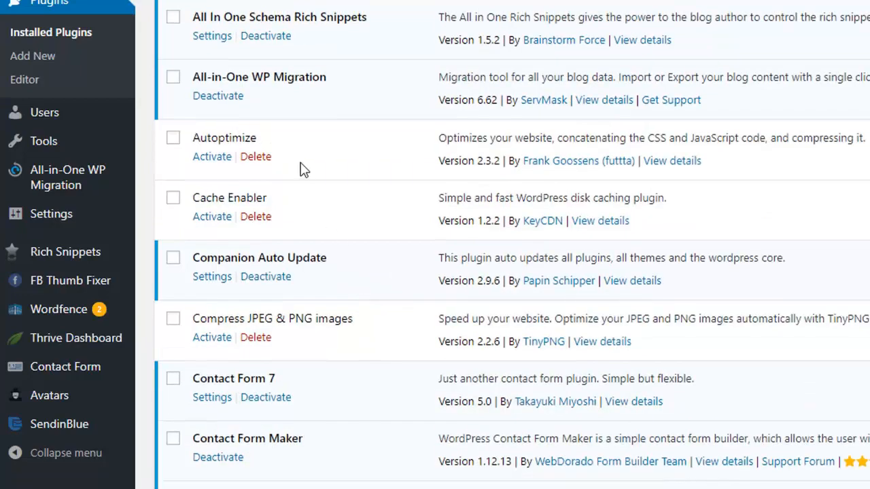
Step: Scroll the Installed Plugins list to locate and activate ViperCache
{"action": "scroll", "scroll_direction": "down", "scroll_amount": 3}
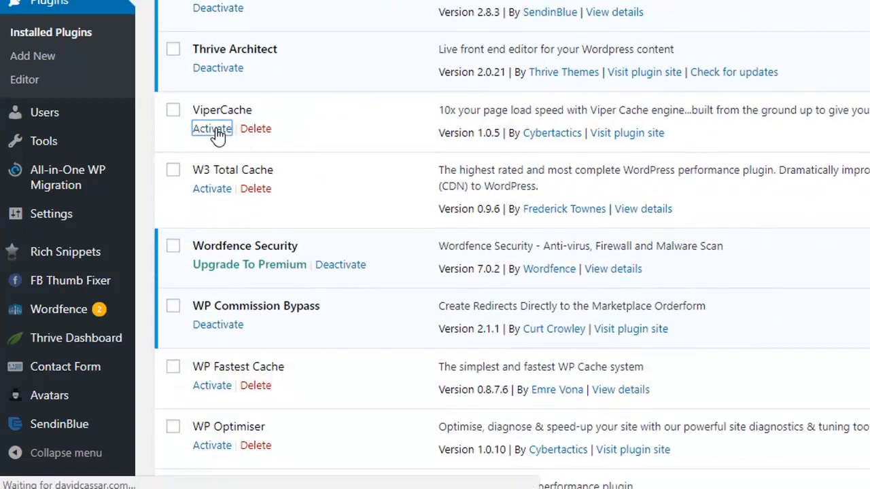
{"action": "scroll", "scroll_direction": "up", "scroll_amount": 3}
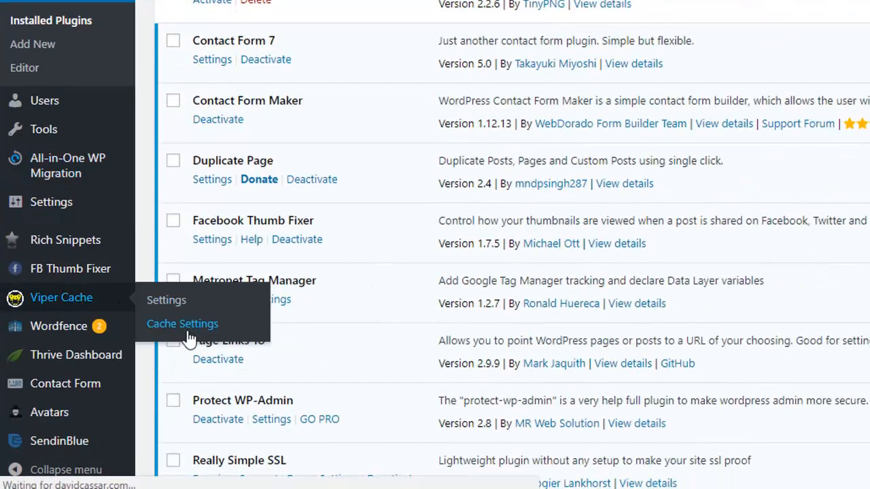
Step: Save Viper Cache settings with caching and all optimisations on, then ready the Pingdom location list
{"action": "left_click", "coordinate": [182, 324]}
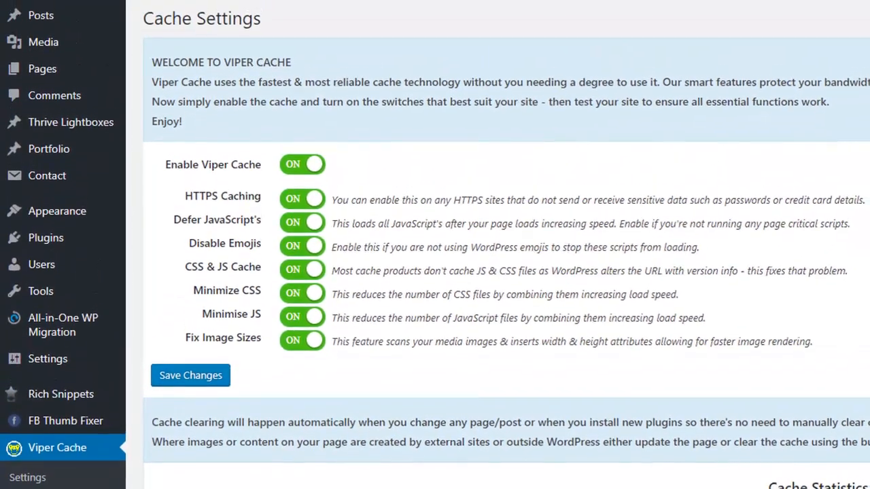
{"action": "scroll", "scroll_direction": "up", "scroll_amount": 3}
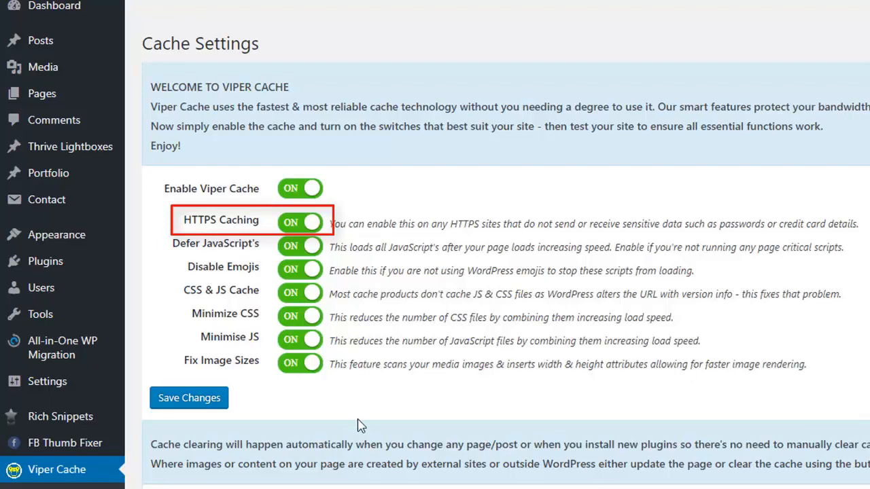
{"action": "left_click", "coordinate": [189, 397]}
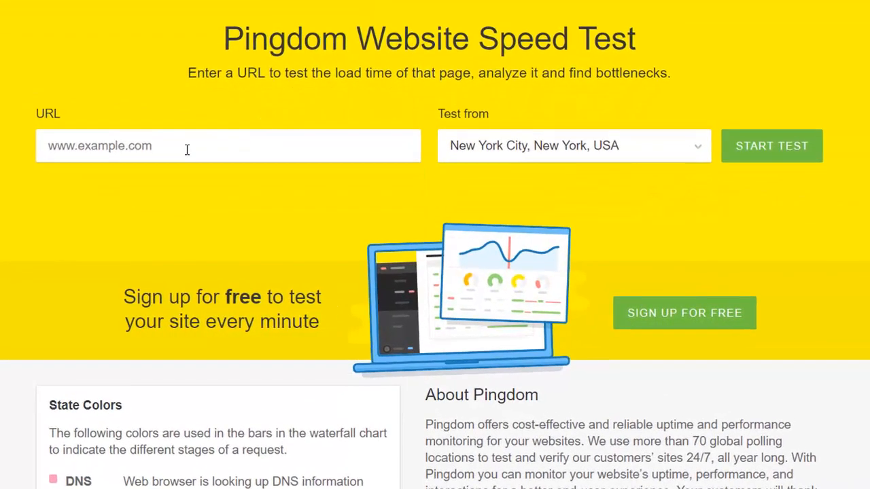
{"action": "left_click", "coordinate": [573, 145]}
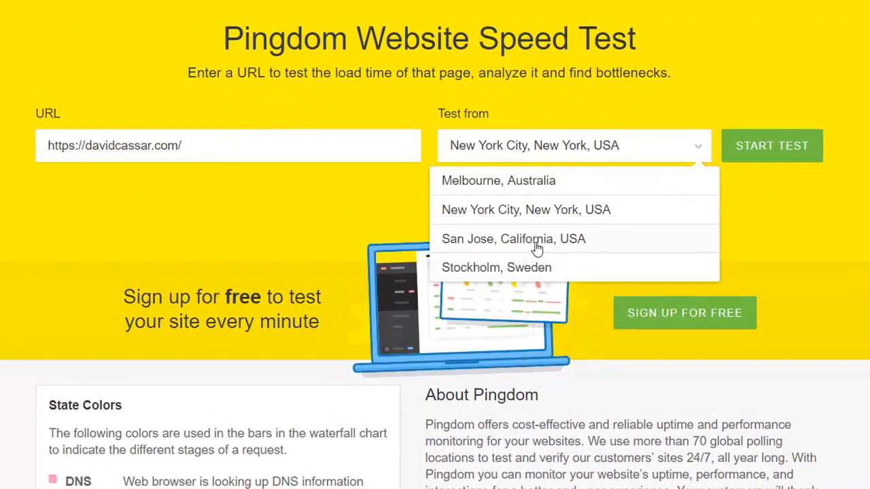